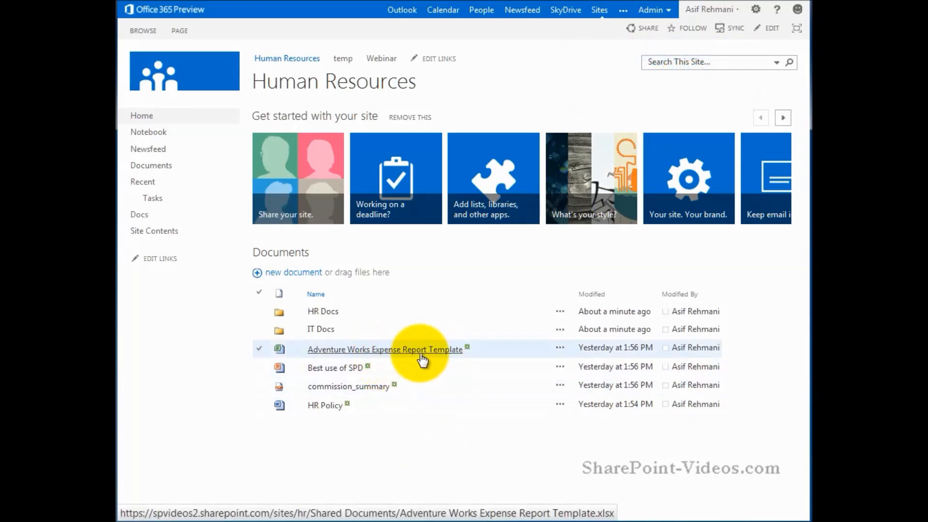
{"action": "mouse_move", "coordinate": [358, 354]}
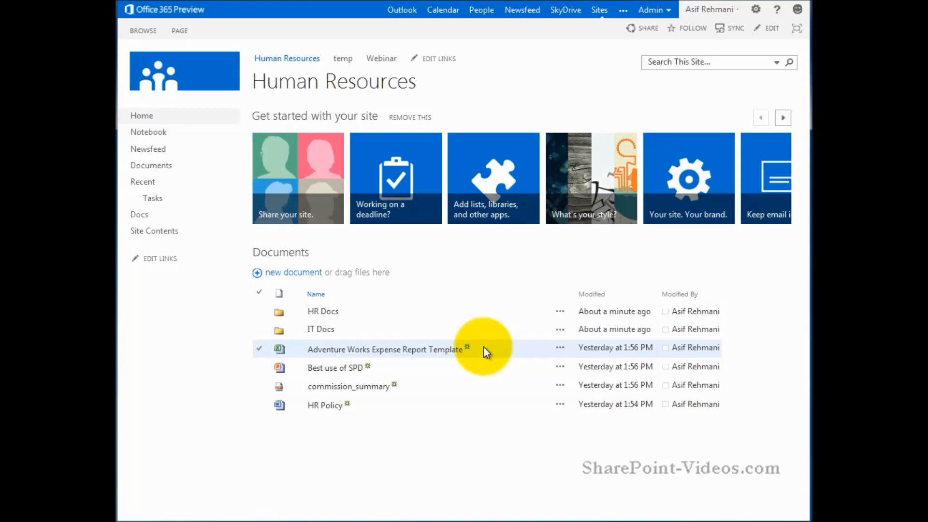
{"action": "mouse_move", "coordinate": [281, 253]}
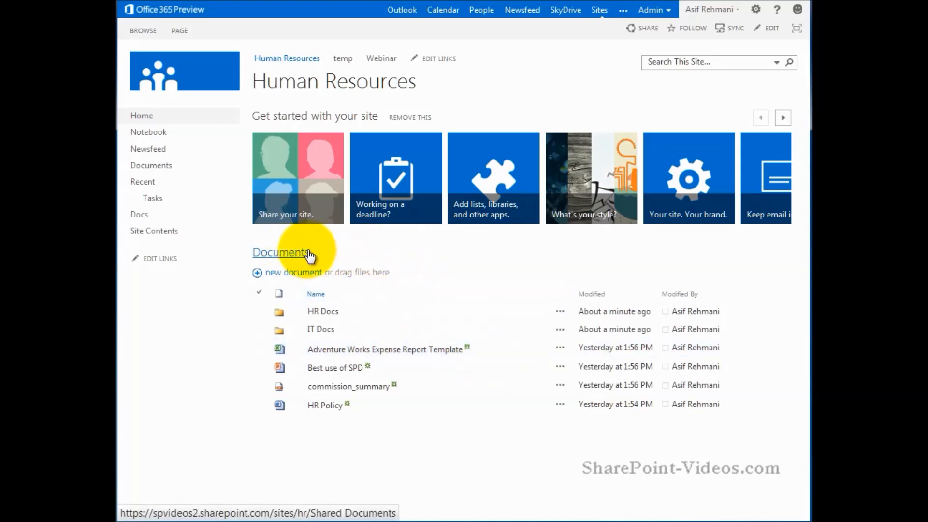
{"action": "mouse_move", "coordinate": [284, 259]}
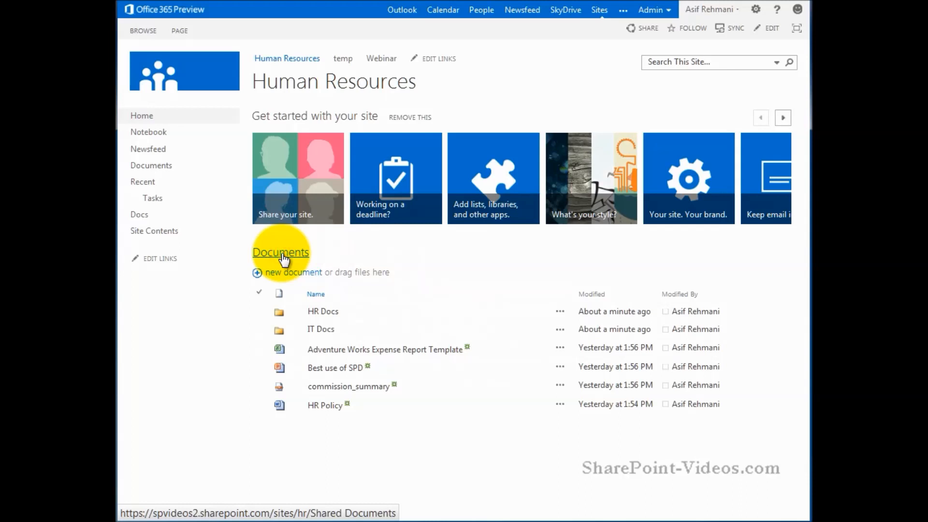
Check the HR Docs folder is empty, then drag the Adventure Works Expense Report Template onto HR Docs.
{"action": "left_click", "coordinate": [281, 252]}
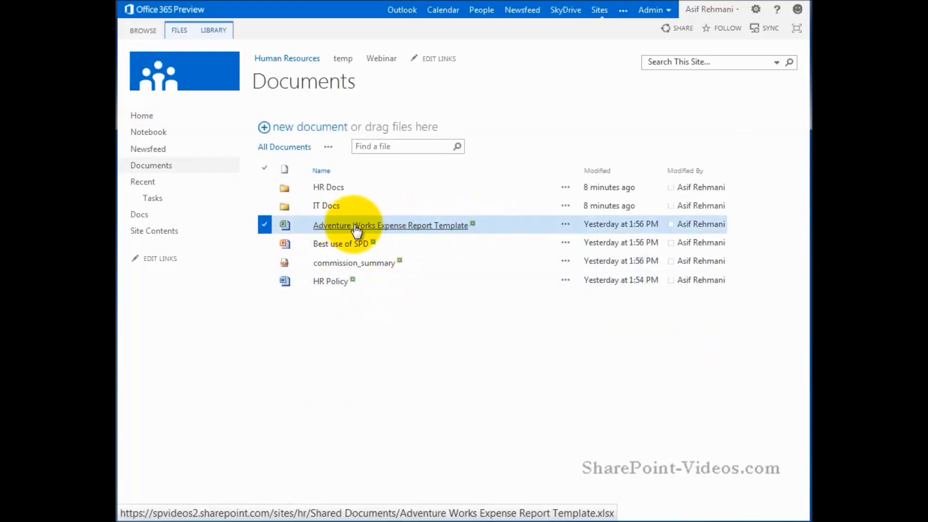
{"action": "mouse_move", "coordinate": [391, 232]}
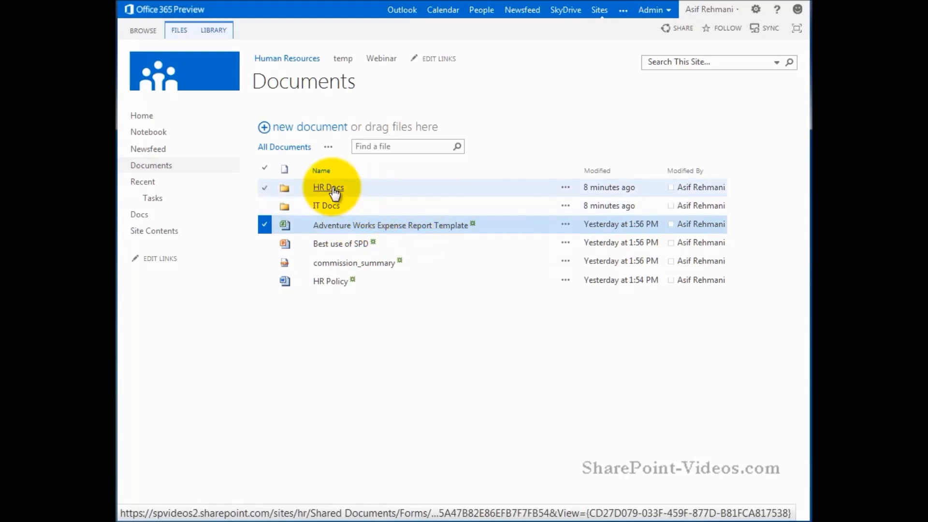
{"action": "left_click", "coordinate": [327, 187]}
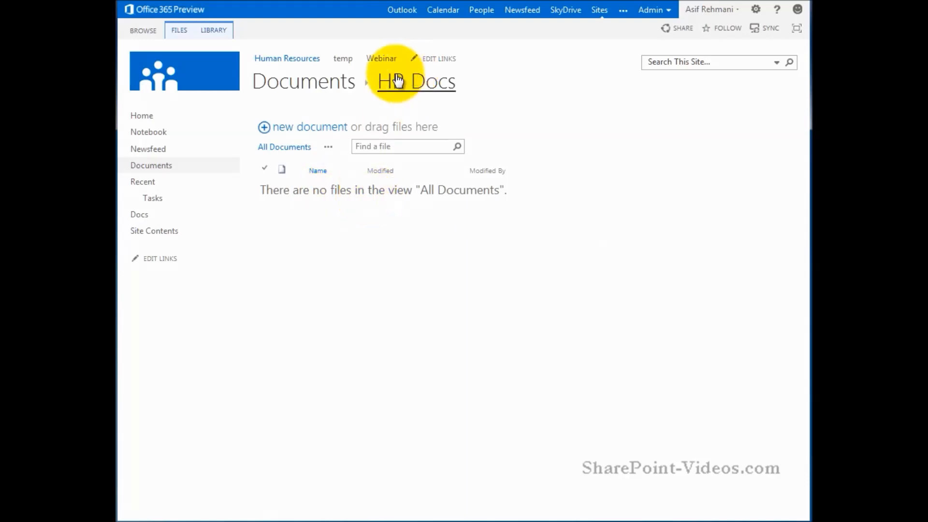
{"action": "left_click", "coordinate": [303, 82]}
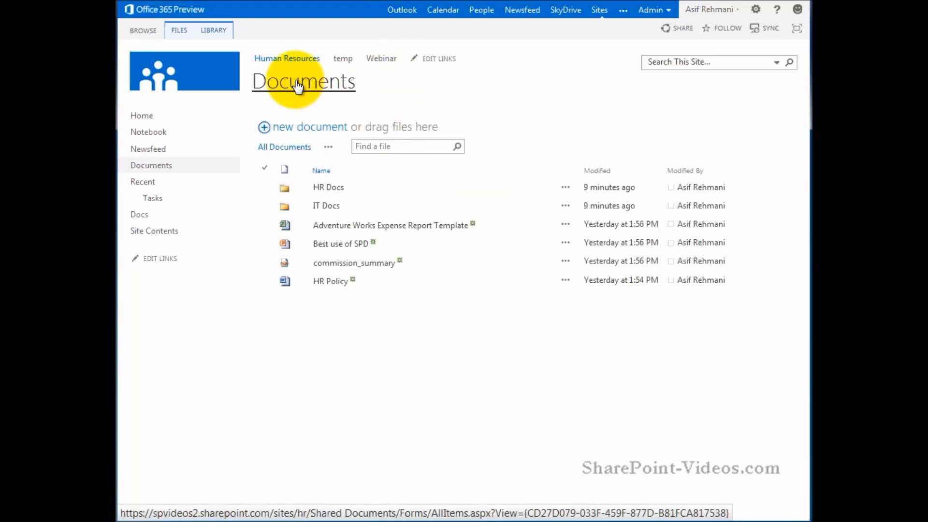
{"action": "left_click", "coordinate": [390, 226]}
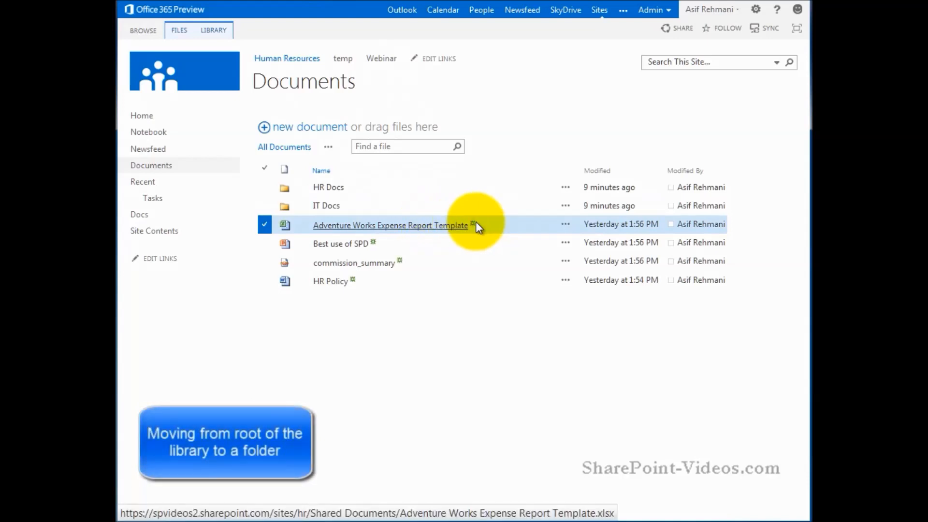
{"action": "mouse_move", "coordinate": [398, 230]}
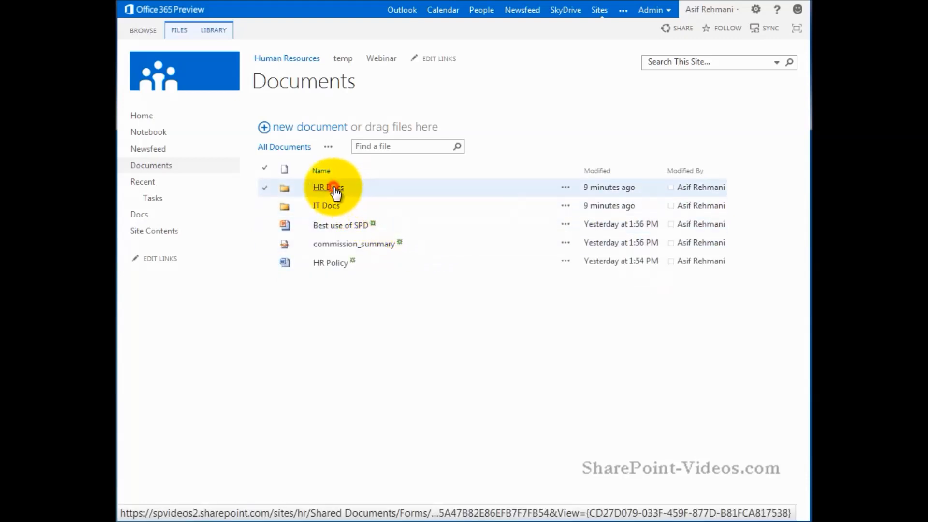
Drag the expense report template from HR Docs onto the Documents Quick Launch link, returning it to the root.
{"action": "left_click", "coordinate": [327, 187]}
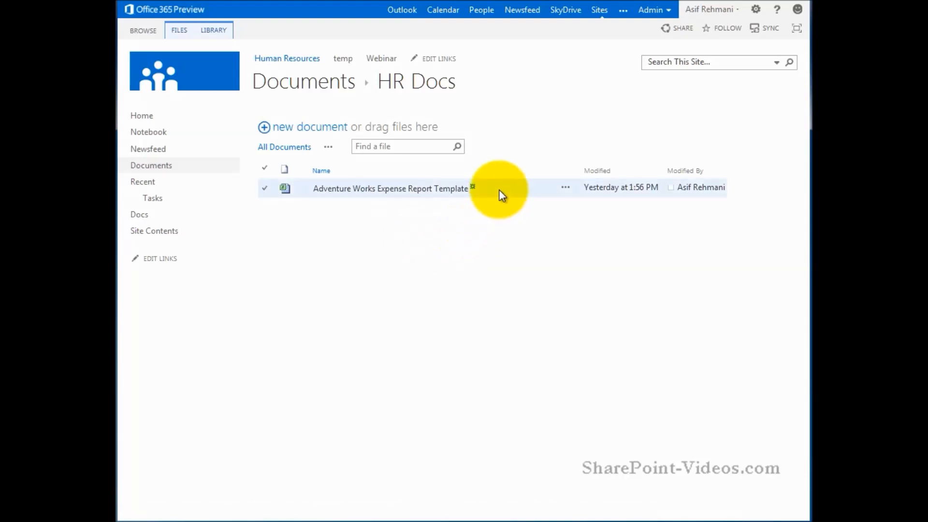
{"action": "left_click", "coordinate": [265, 188]}
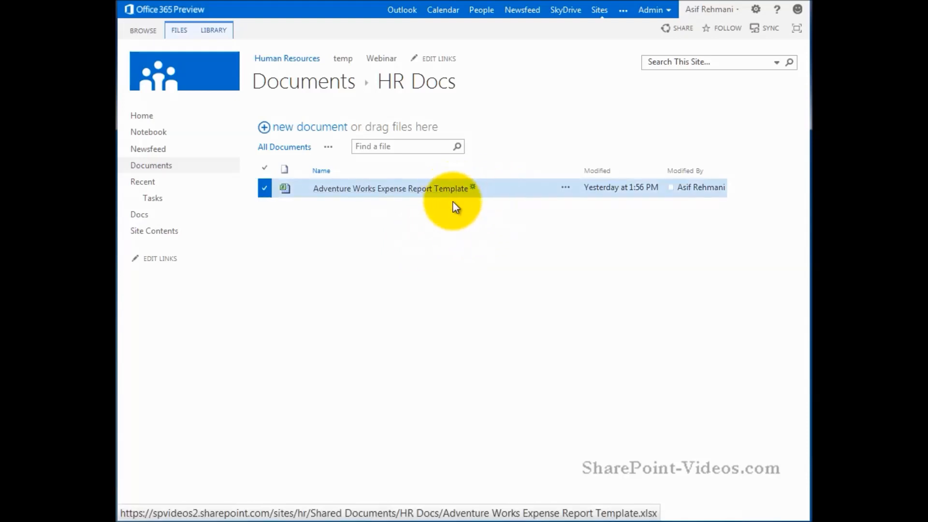
{"action": "mouse_move", "coordinate": [465, 218]}
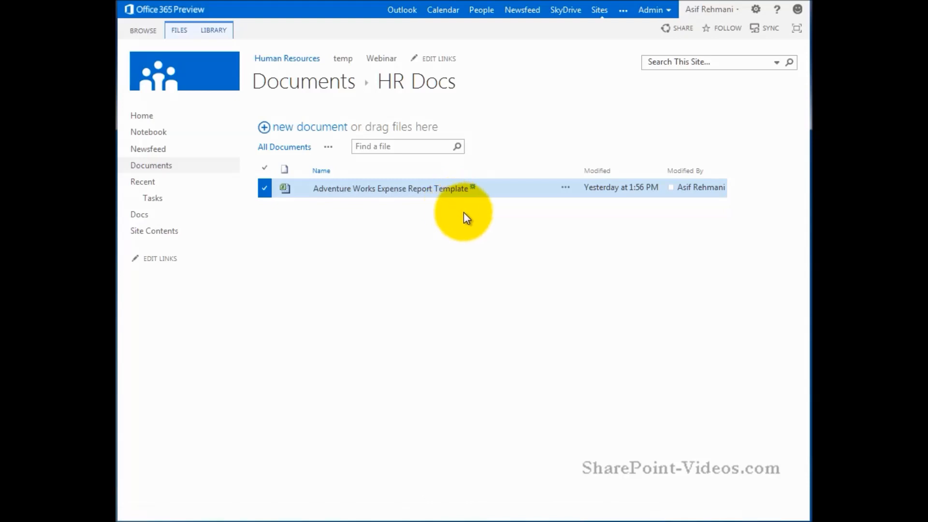
{"action": "mouse_move", "coordinate": [449, 196]}
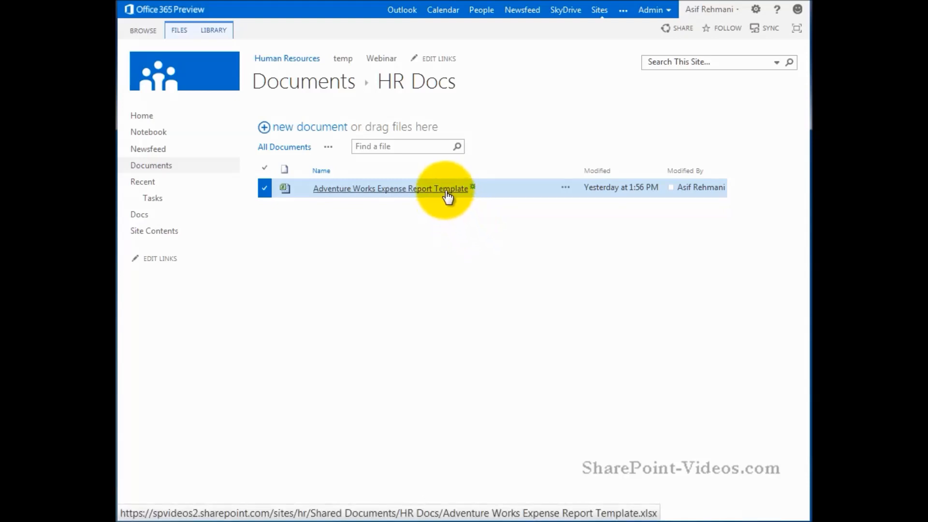
{"action": "mouse_move", "coordinate": [308, 146]}
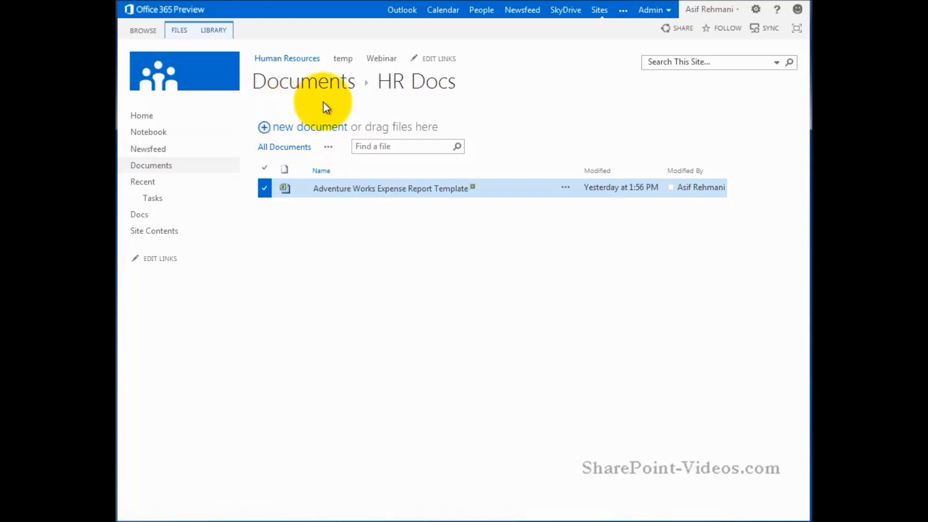
{"action": "mouse_move", "coordinate": [494, 122]}
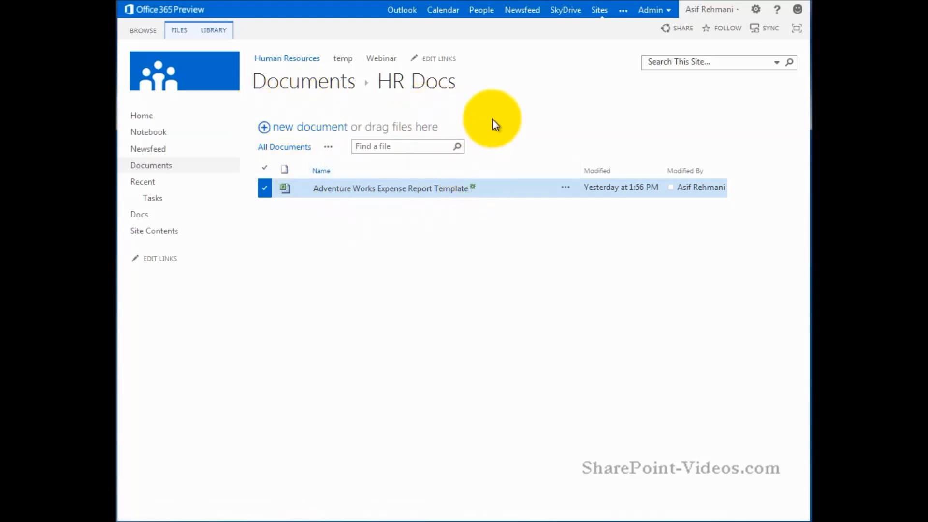
{"action": "mouse_move", "coordinate": [421, 231]}
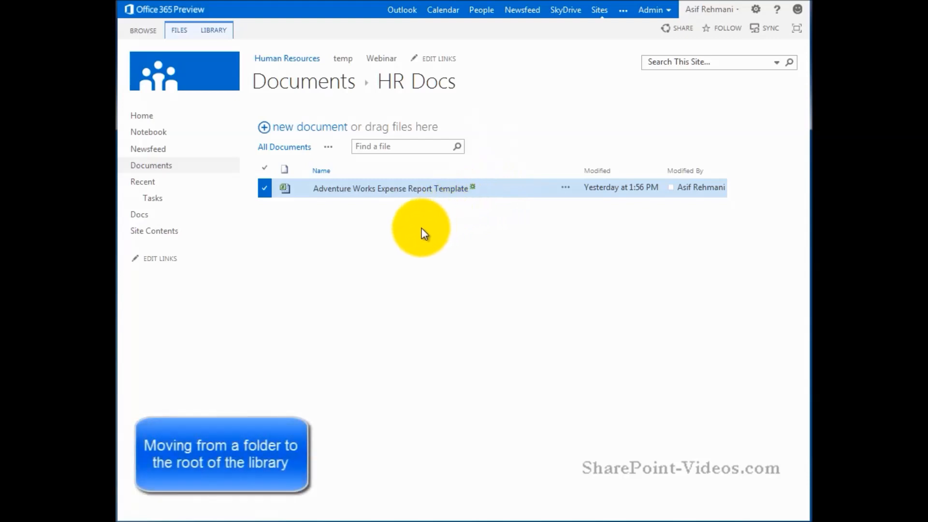
{"action": "mouse_move", "coordinate": [212, 240]}
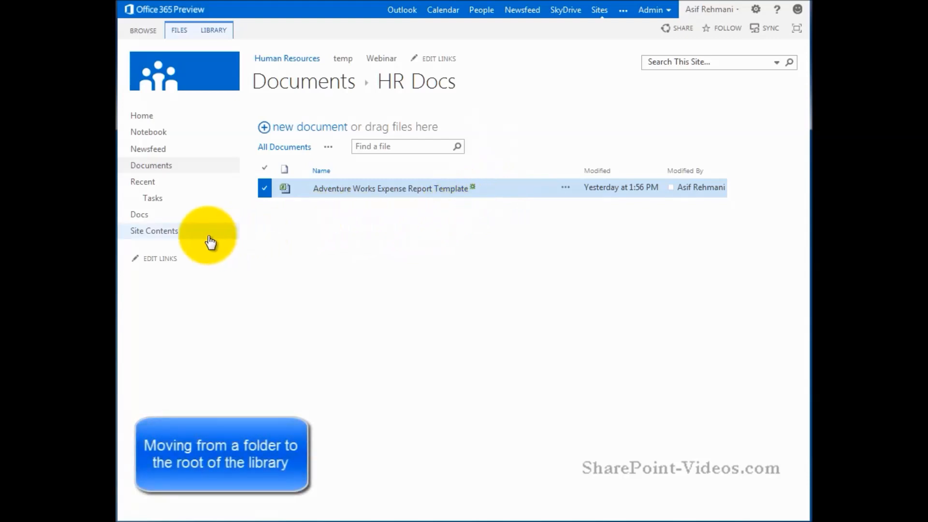
{"action": "mouse_move", "coordinate": [152, 227]}
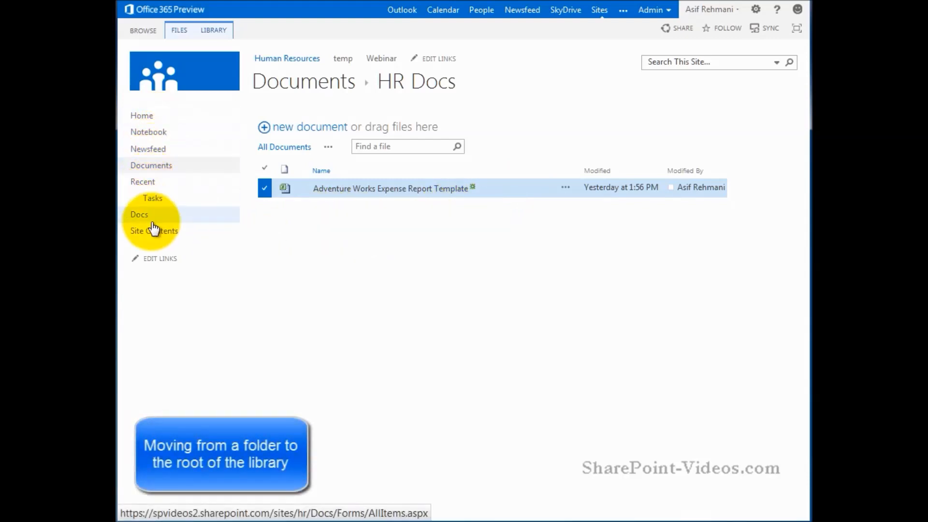
{"action": "mouse_move", "coordinate": [364, 189]}
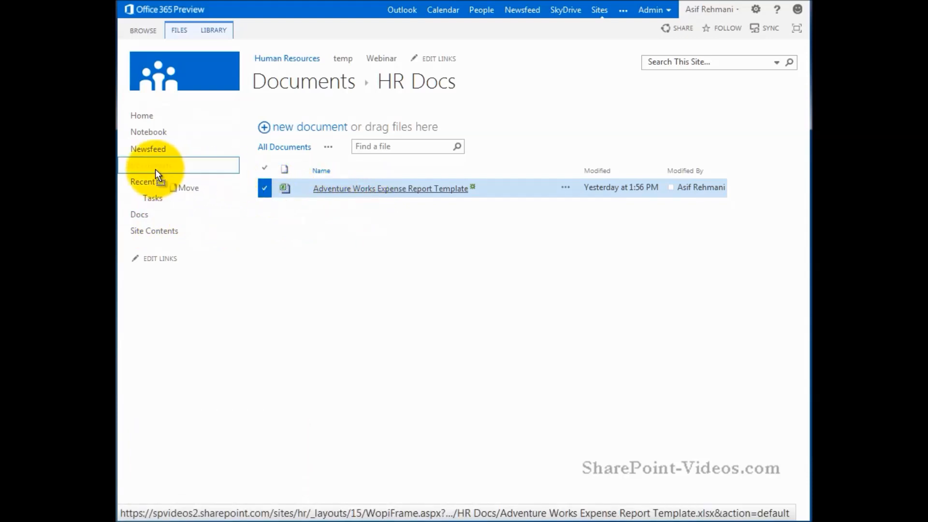
{"action": "mouse_move", "coordinate": [151, 165]}
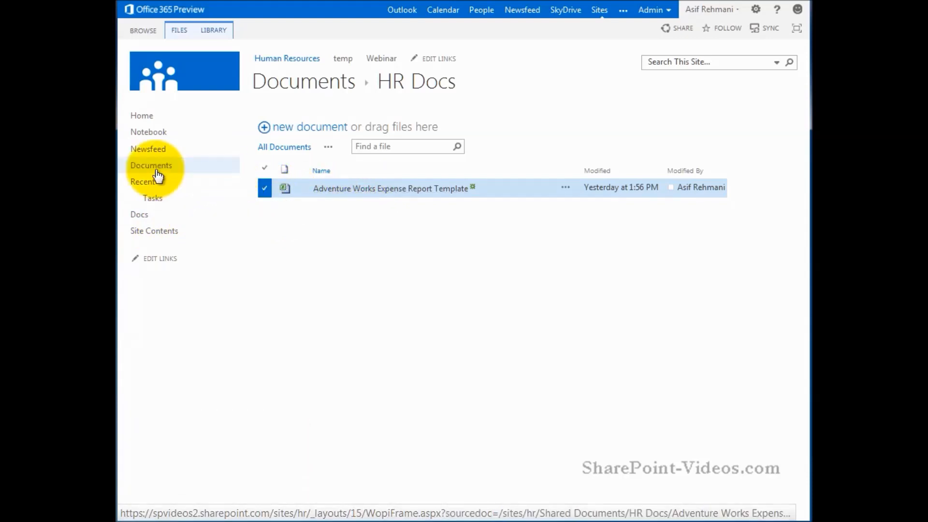
{"action": "left_click", "coordinate": [152, 165]}
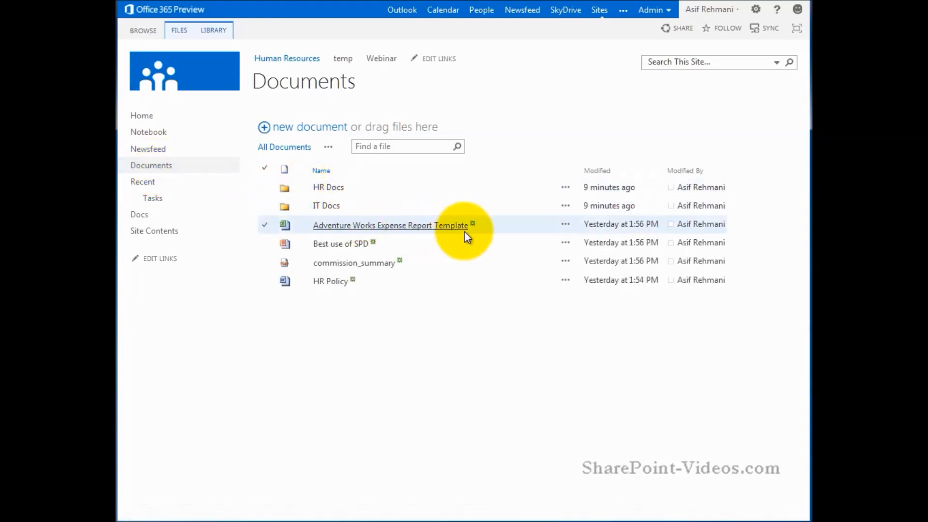
Move the expense report template back into HR Docs, then check that the IT Docs folder is empty.
{"action": "left_click", "coordinate": [265, 226]}
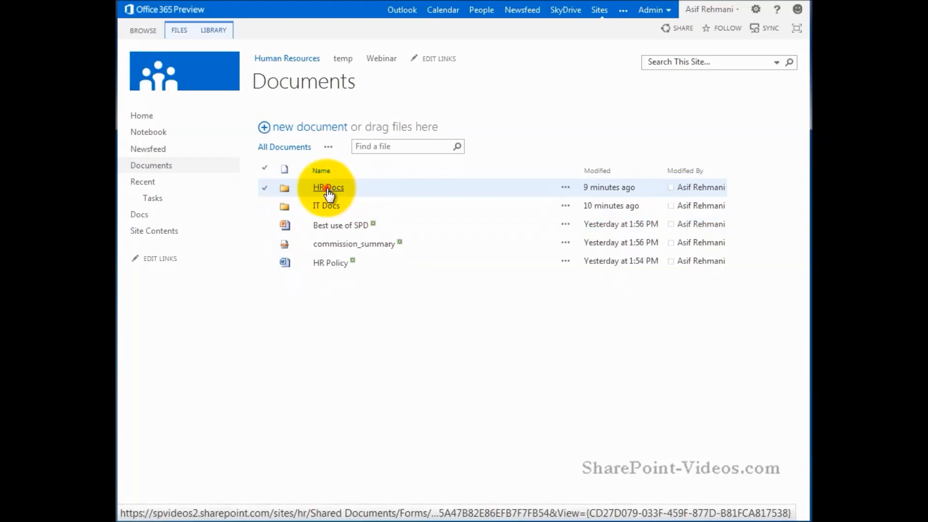
{"action": "left_click", "coordinate": [328, 187]}
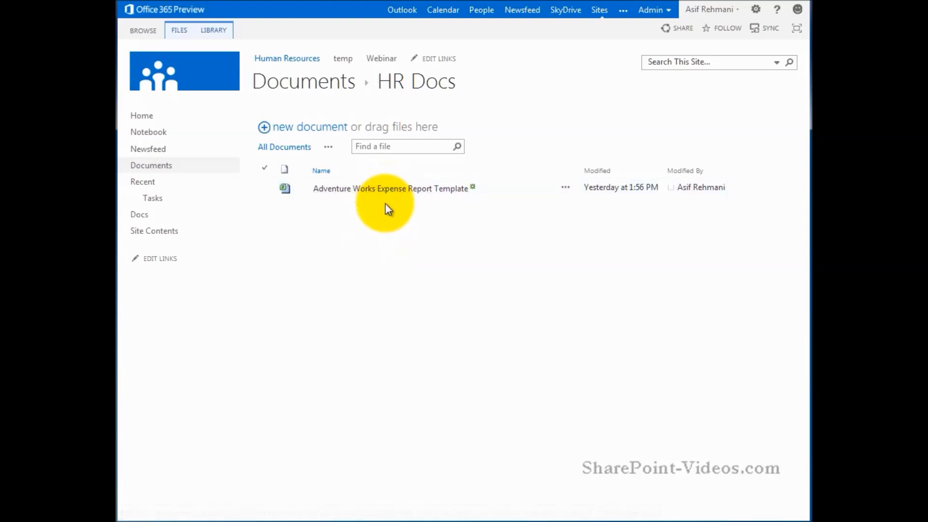
{"action": "mouse_move", "coordinate": [303, 81]}
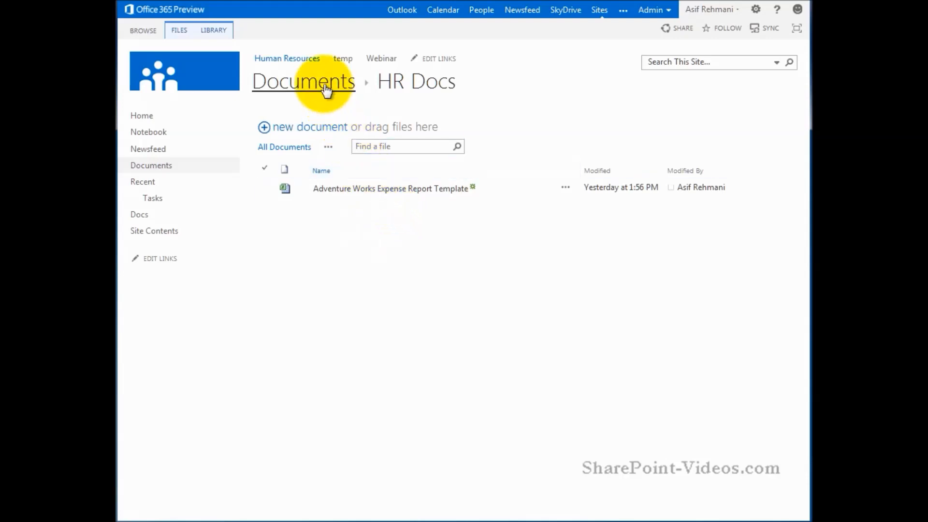
{"action": "left_click", "coordinate": [302, 81]}
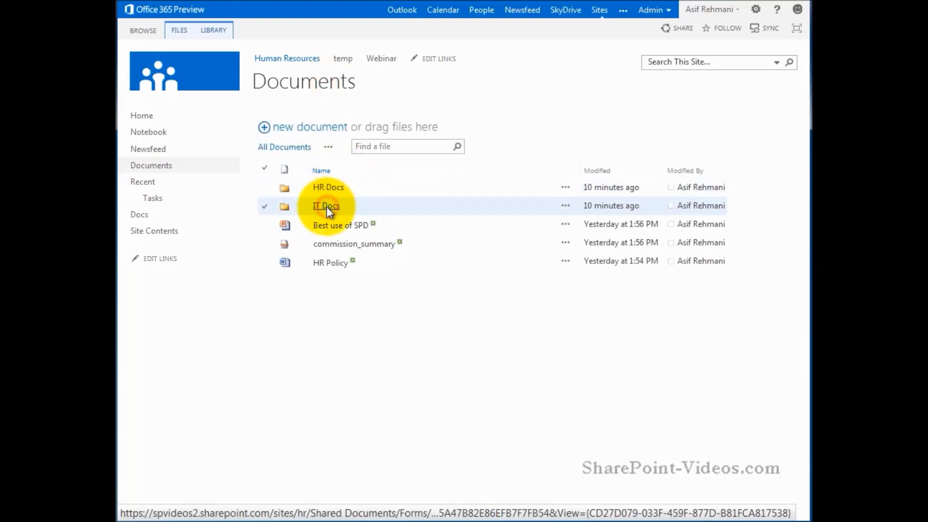
{"action": "left_click", "coordinate": [326, 205]}
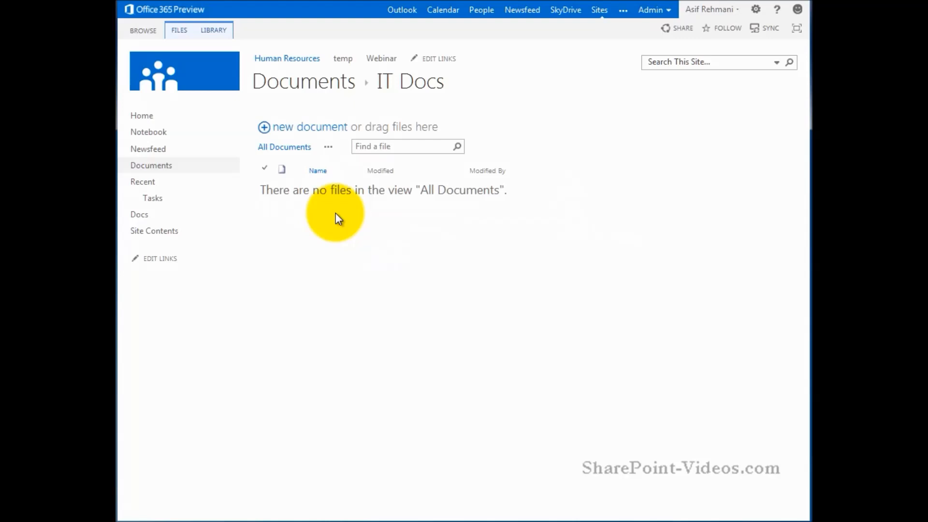
{"action": "mouse_move", "coordinate": [318, 143]}
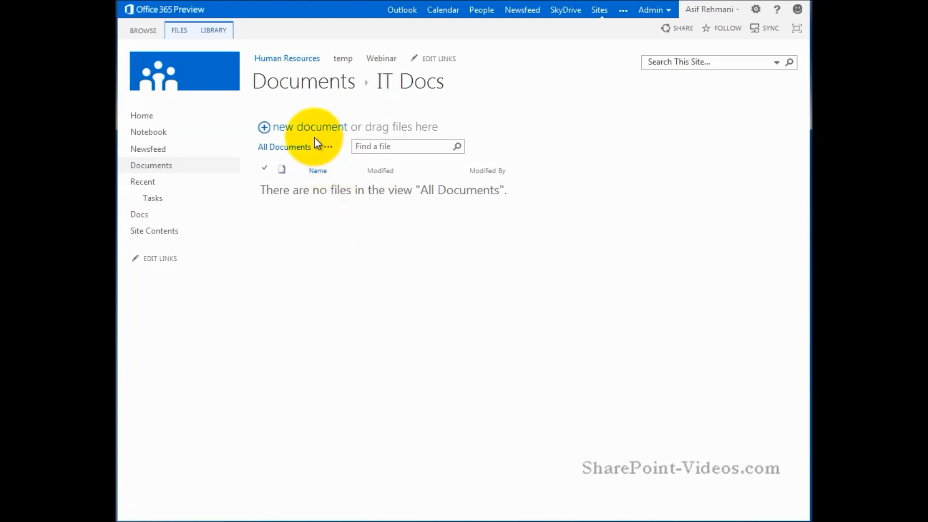
{"action": "mouse_move", "coordinate": [410, 211]}
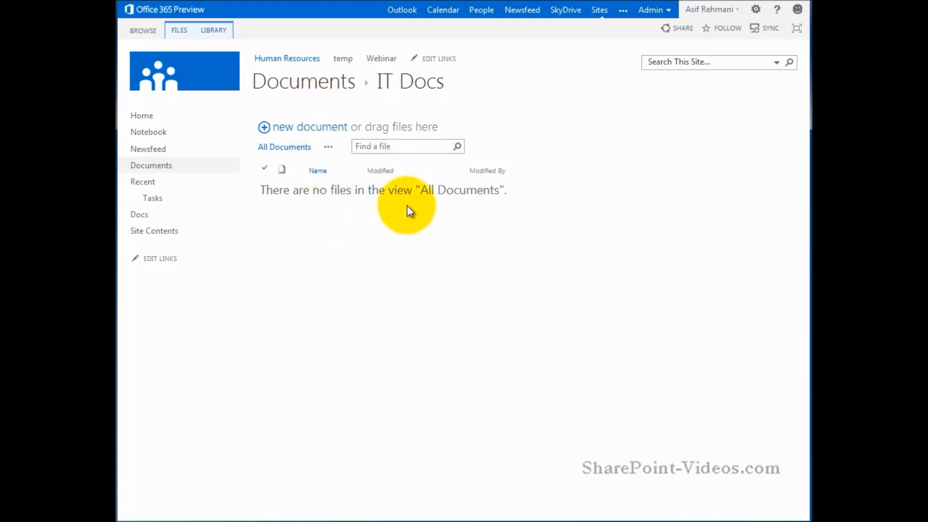
{"action": "mouse_move", "coordinate": [303, 81]}
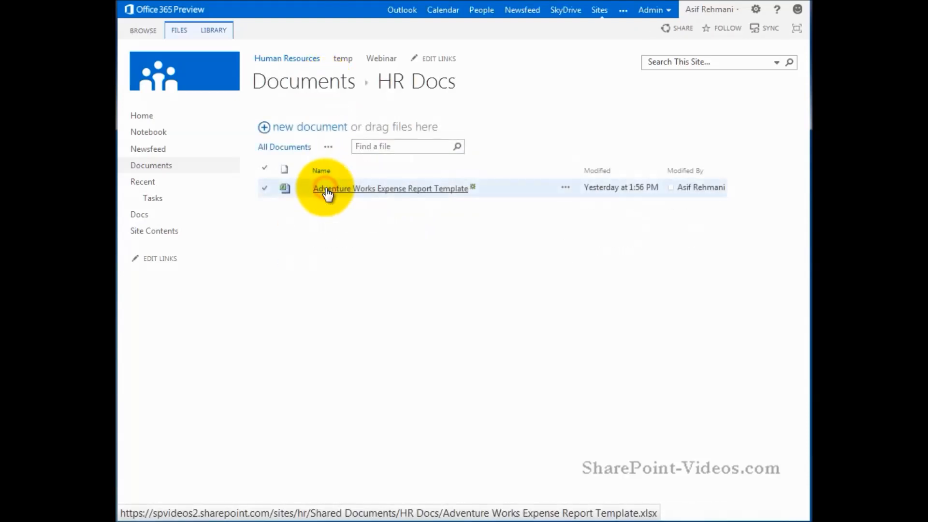
{"action": "mouse_move", "coordinate": [488, 196]}
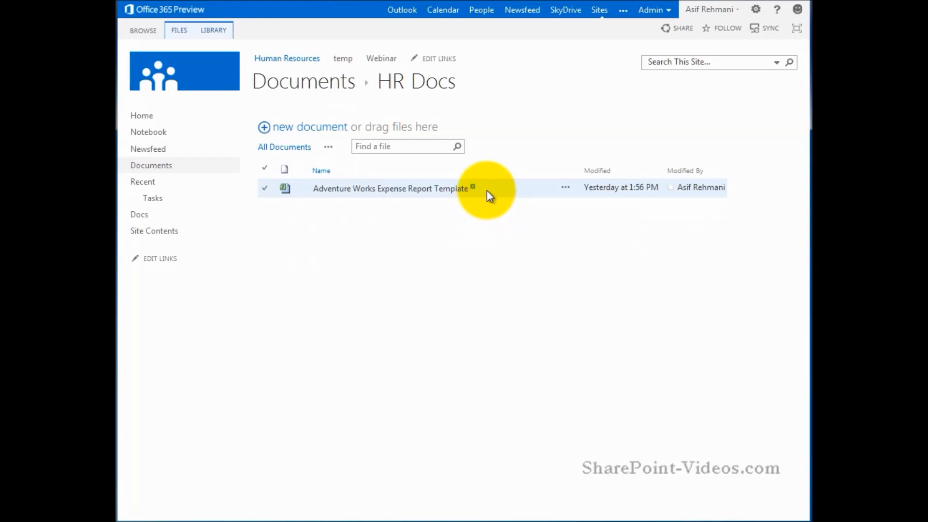
{"action": "mouse_move", "coordinate": [483, 215]}
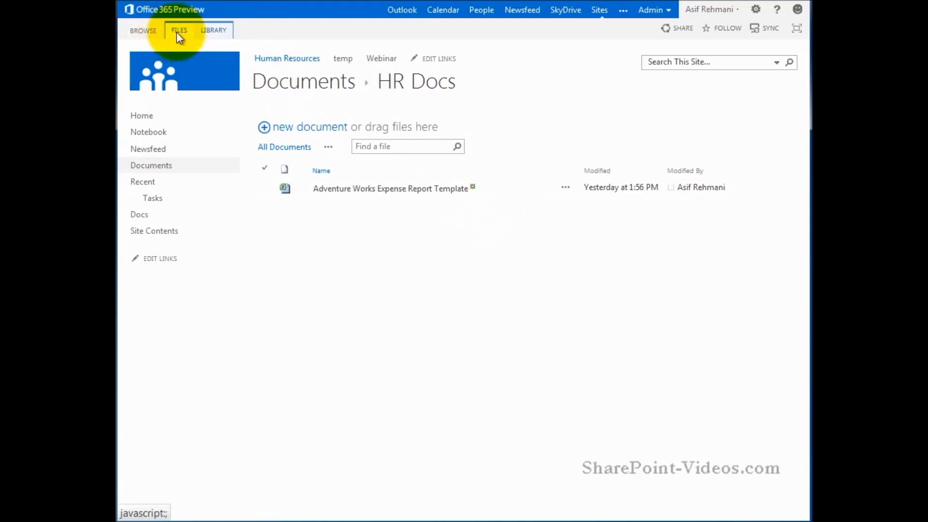
{"action": "mouse_move", "coordinate": [485, 217]}
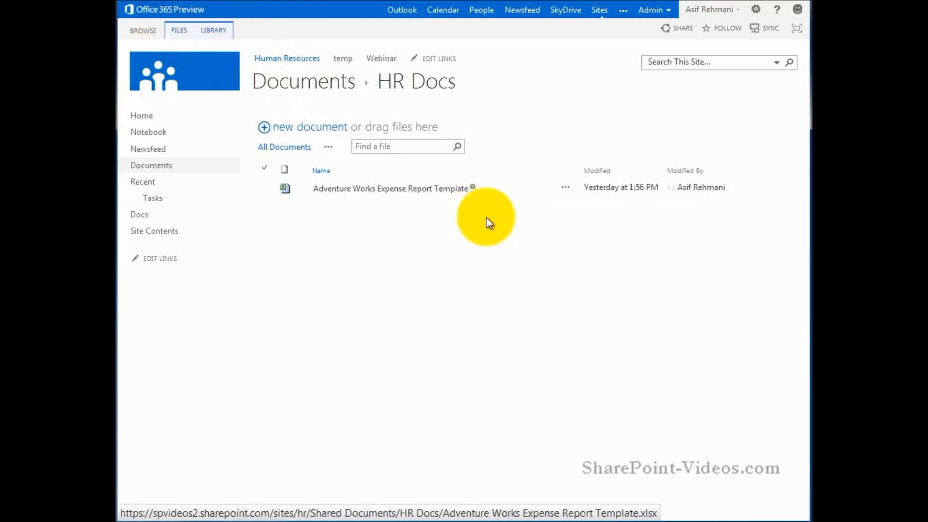
{"action": "mouse_move", "coordinate": [530, 242]}
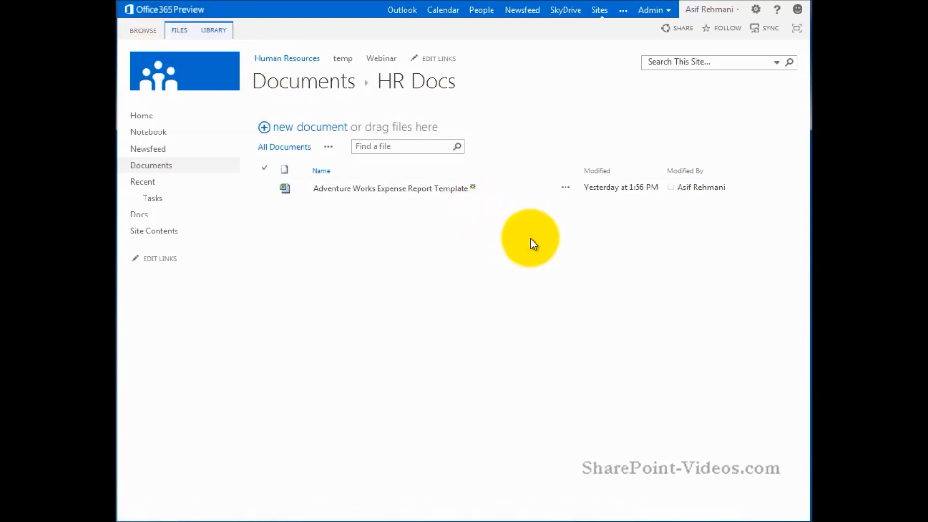
Edit the page and add a second Documents library app part to it.
{"action": "left_click", "coordinate": [179, 30]}
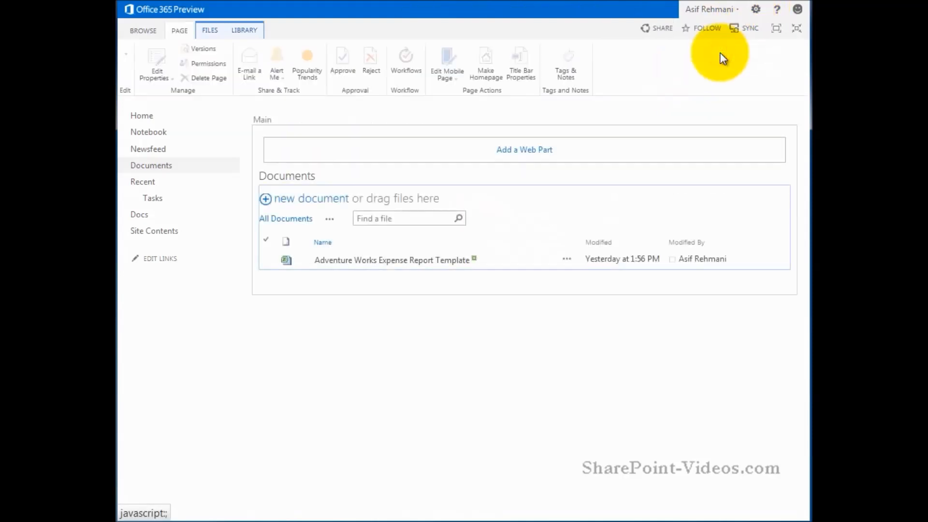
{"action": "left_click", "coordinate": [524, 149]}
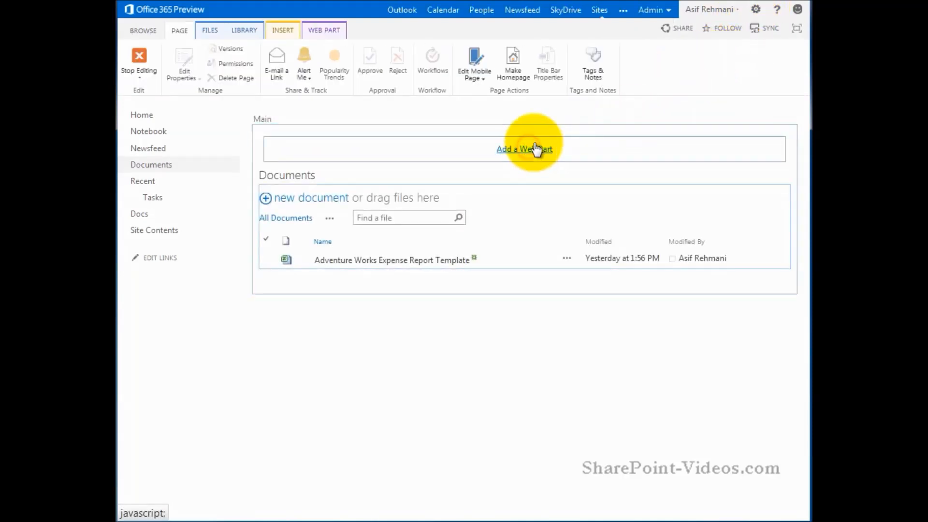
{"action": "left_click", "coordinate": [525, 149]}
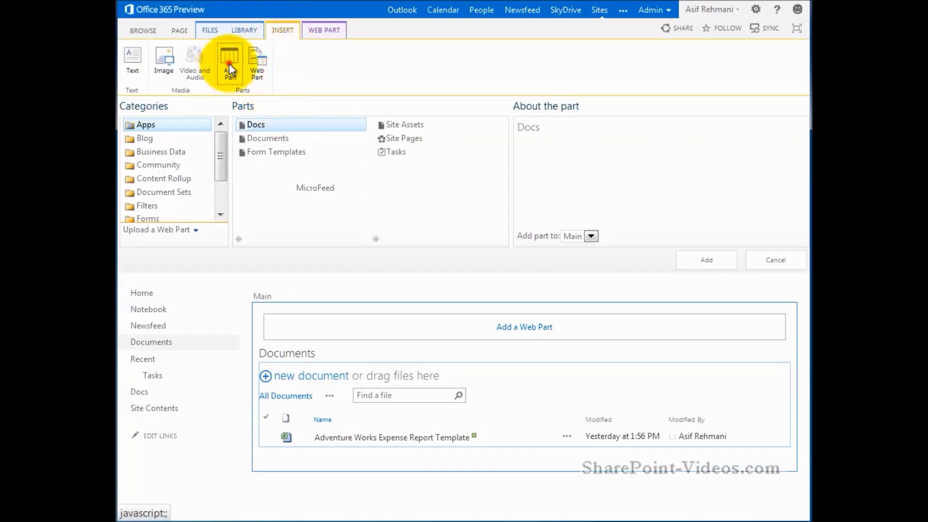
{"action": "left_click", "coordinate": [230, 62]}
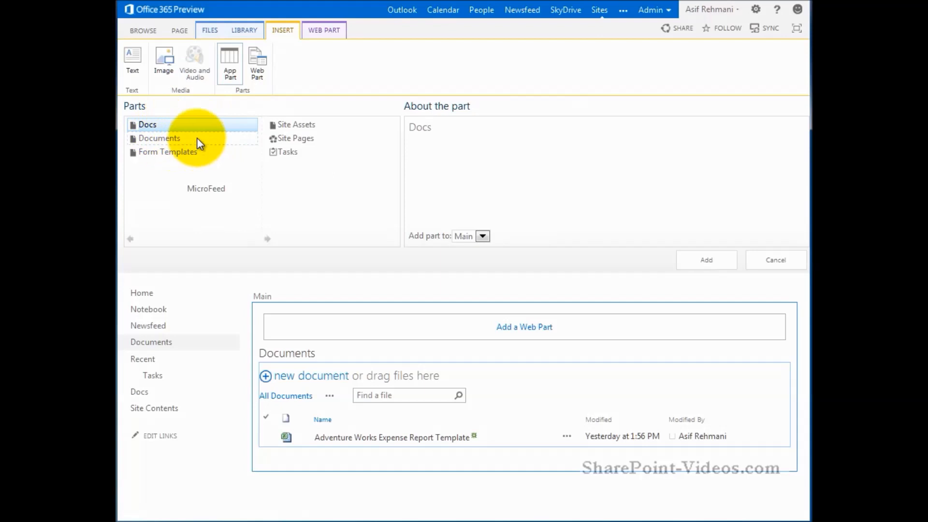
{"action": "left_click", "coordinate": [159, 138]}
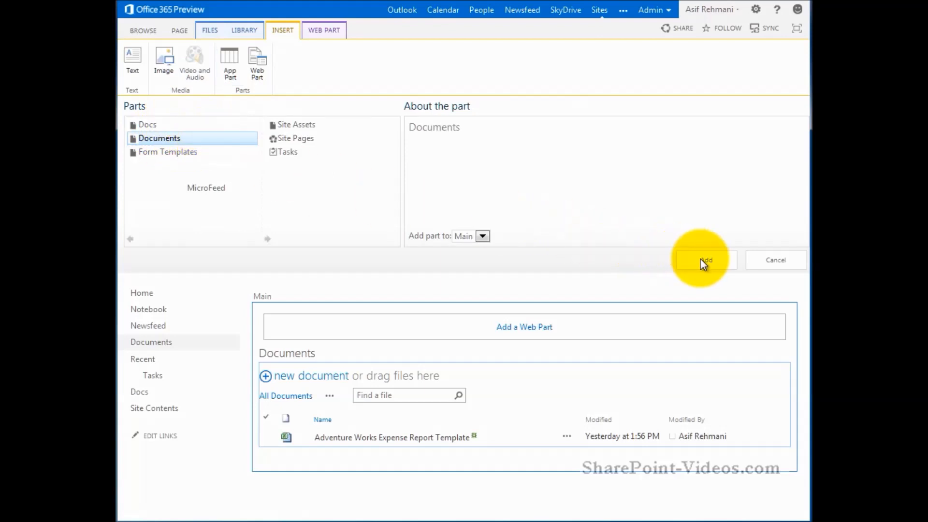
{"action": "left_click", "coordinate": [704, 260]}
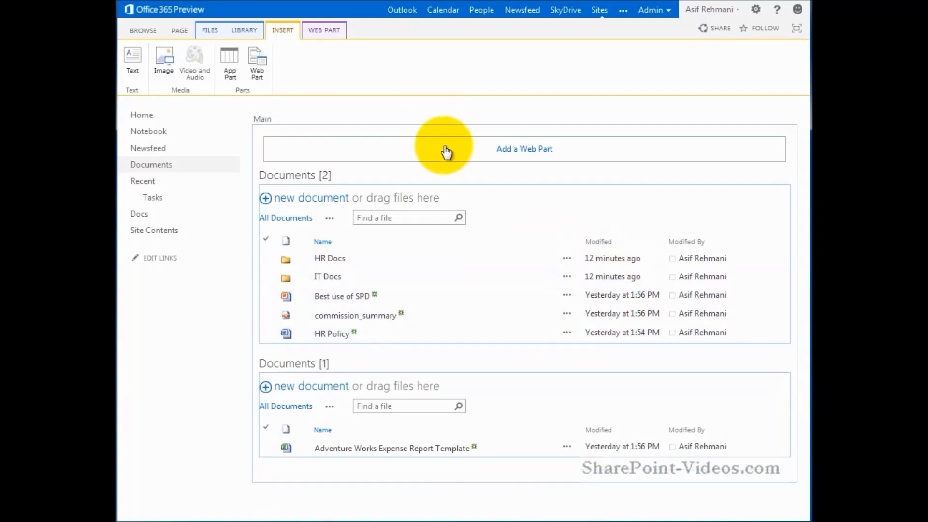
{"action": "mouse_move", "coordinate": [545, 80]}
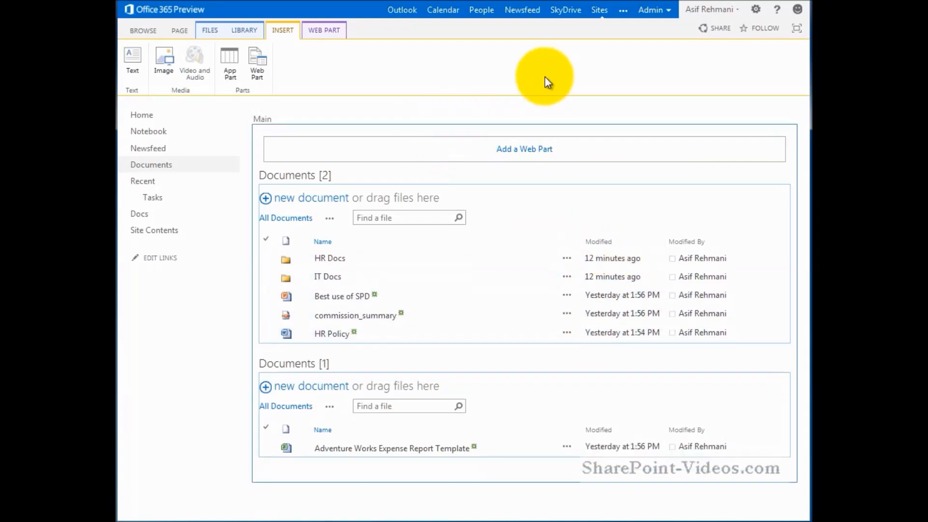
Save the edited page and select the expense report template in the HR Docs view for dragging to IT Docs.
{"action": "left_click", "coordinate": [179, 30]}
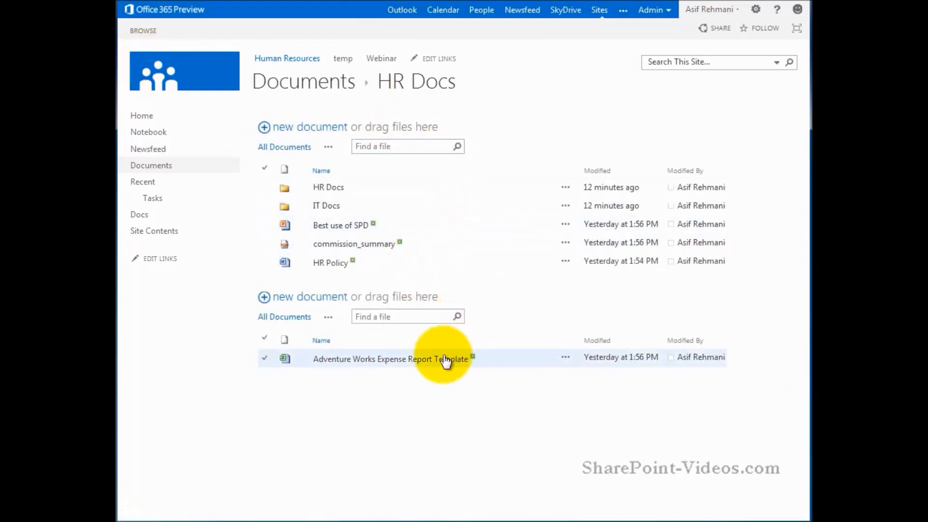
{"action": "left_click", "coordinate": [264, 359]}
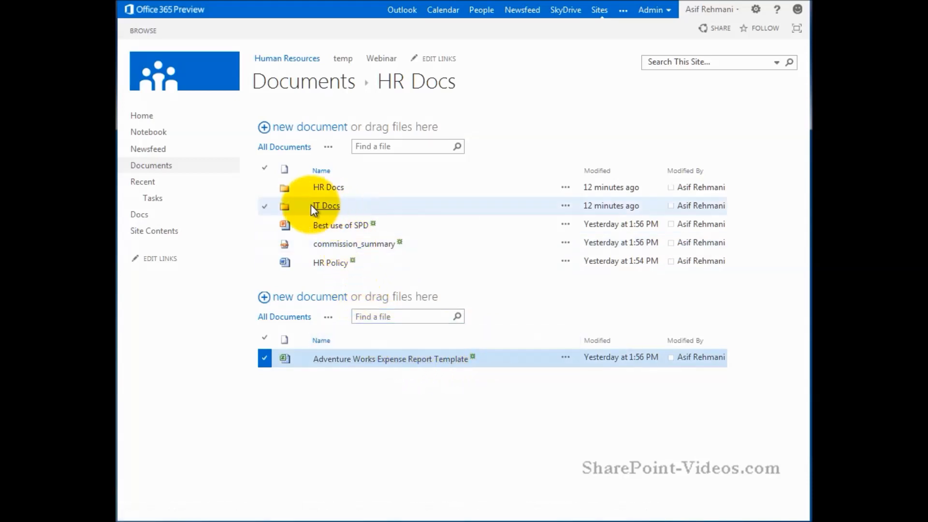
{"action": "mouse_move", "coordinate": [325, 205]}
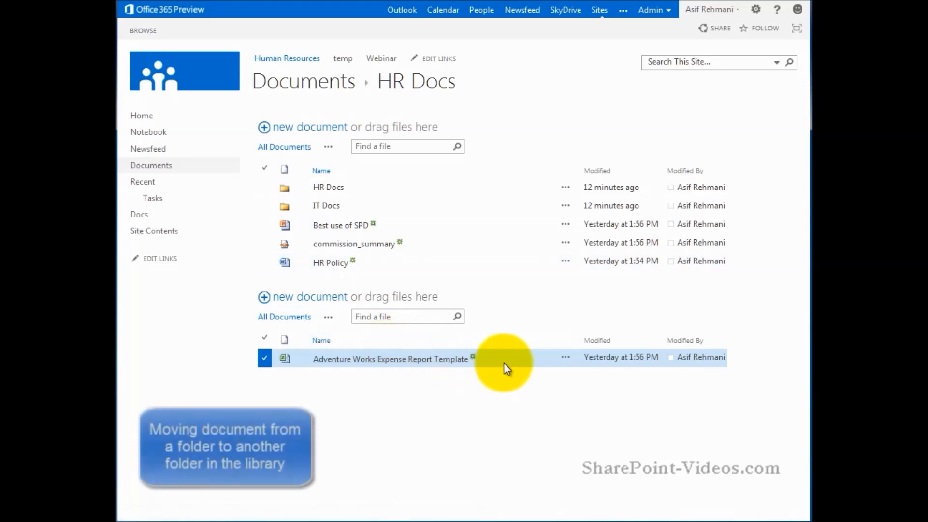
{"action": "mouse_move", "coordinate": [435, 359]}
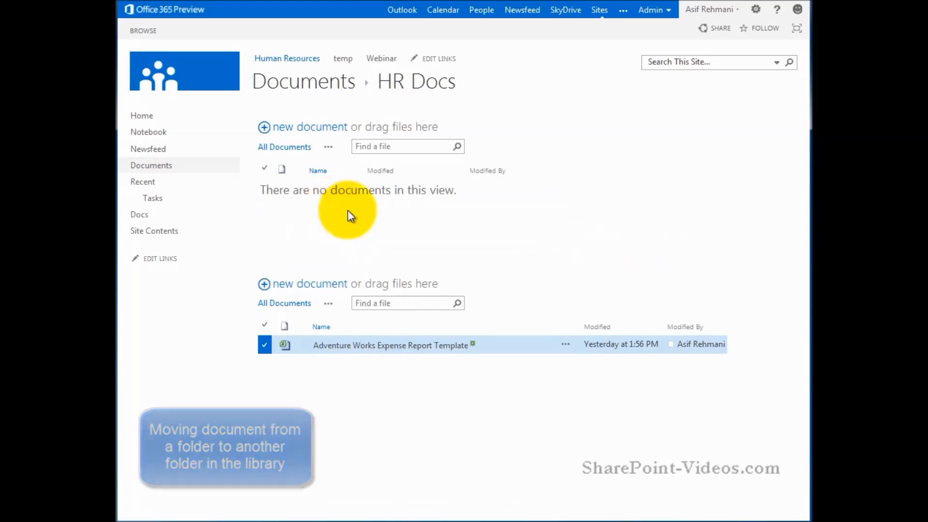
{"action": "mouse_move", "coordinate": [303, 82]}
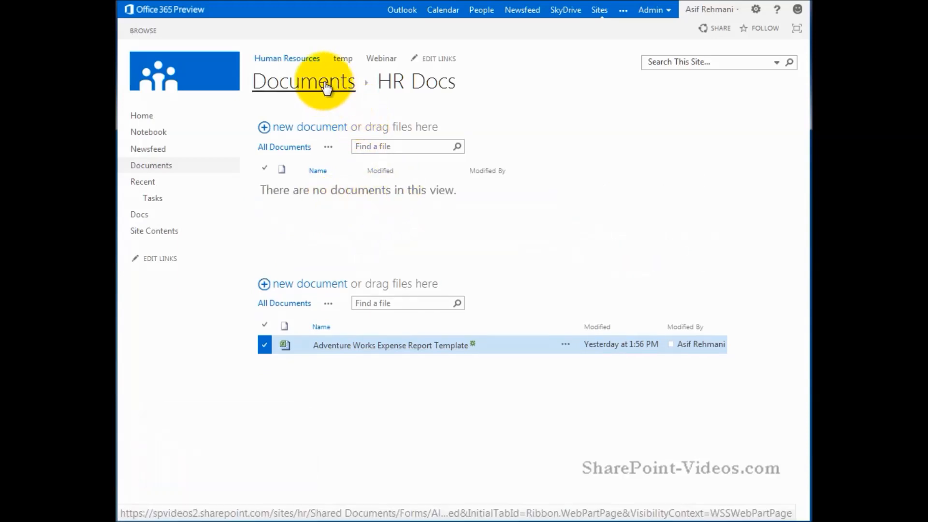
Return to the Documents root and open IT Docs to verify the expense template arrived.
{"action": "left_click", "coordinate": [303, 81]}
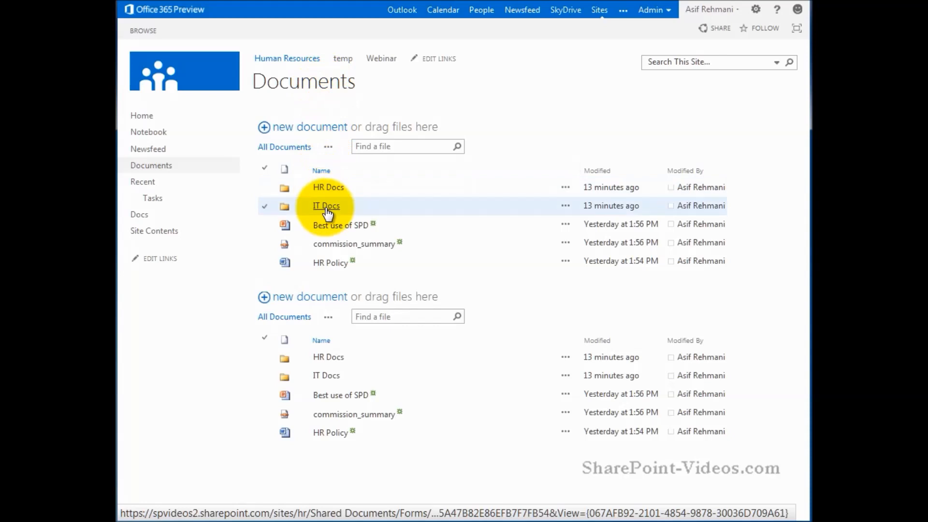
{"action": "left_click", "coordinate": [326, 205]}
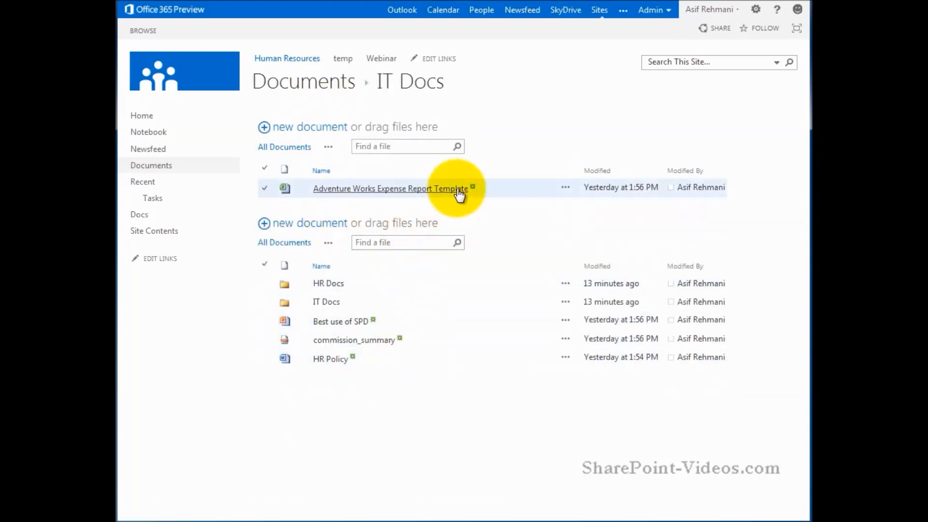
{"action": "mouse_move", "coordinate": [500, 189]}
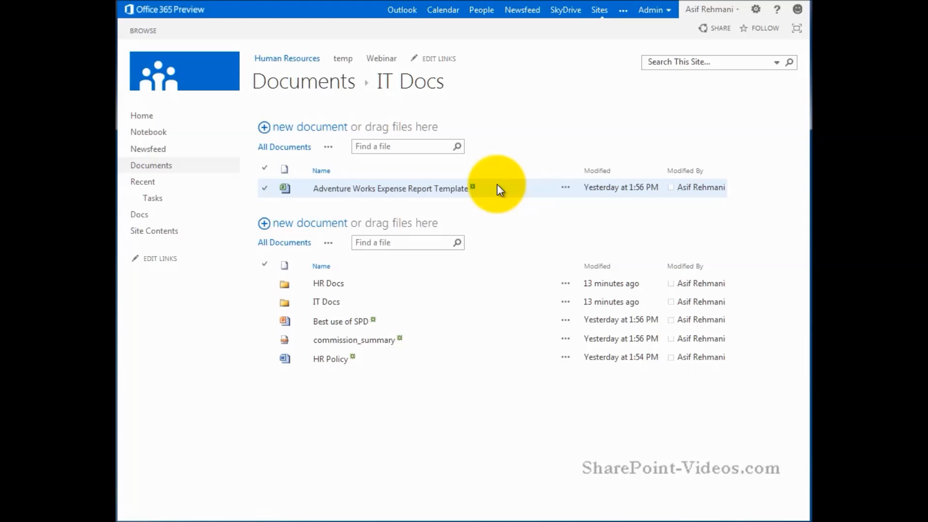
{"action": "mouse_move", "coordinate": [231, 222]}
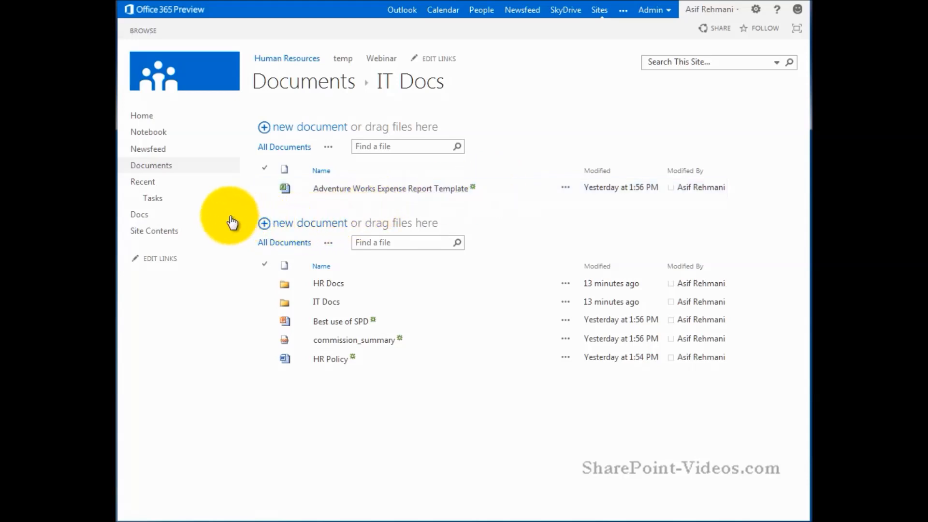
{"action": "mouse_move", "coordinate": [139, 215]}
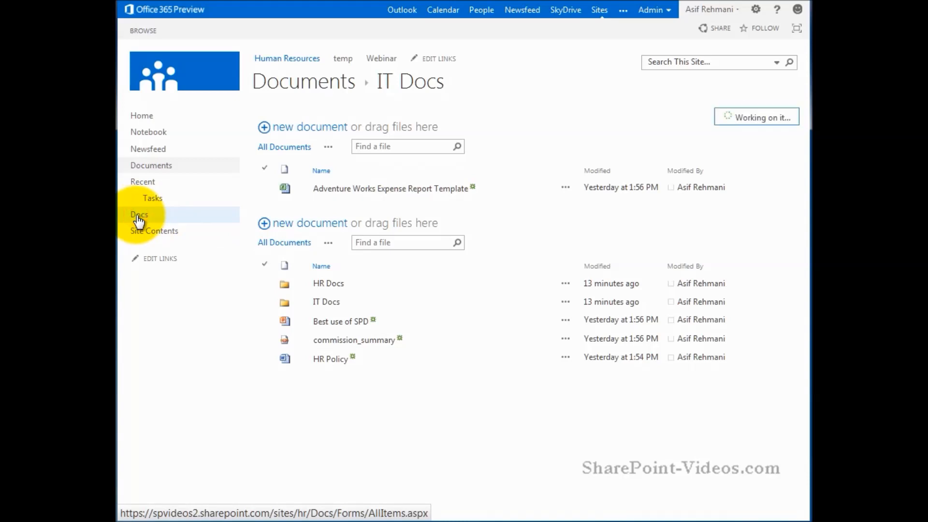
Check the Docs library is empty, then drag Best use of SPD from Documents onto the Docs Quick Launch link.
{"action": "left_click", "coordinate": [139, 215]}
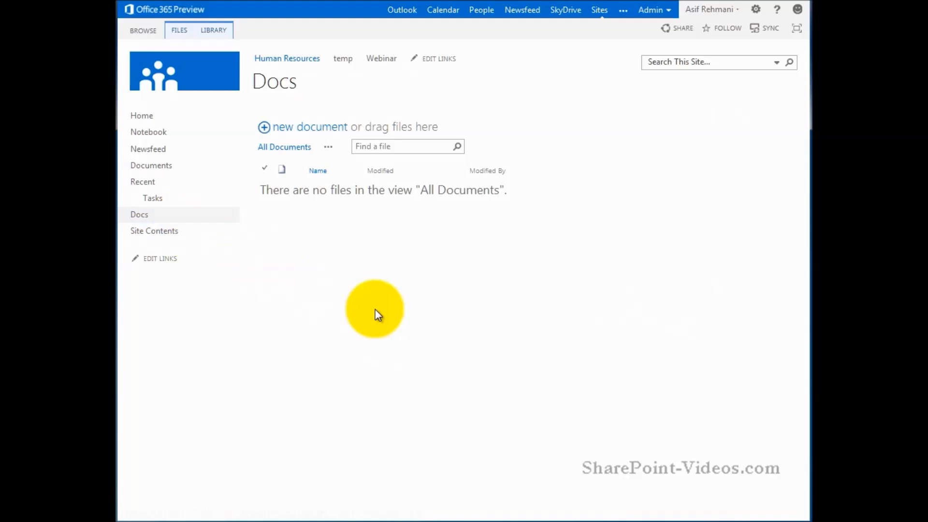
{"action": "mouse_move", "coordinate": [350, 230]}
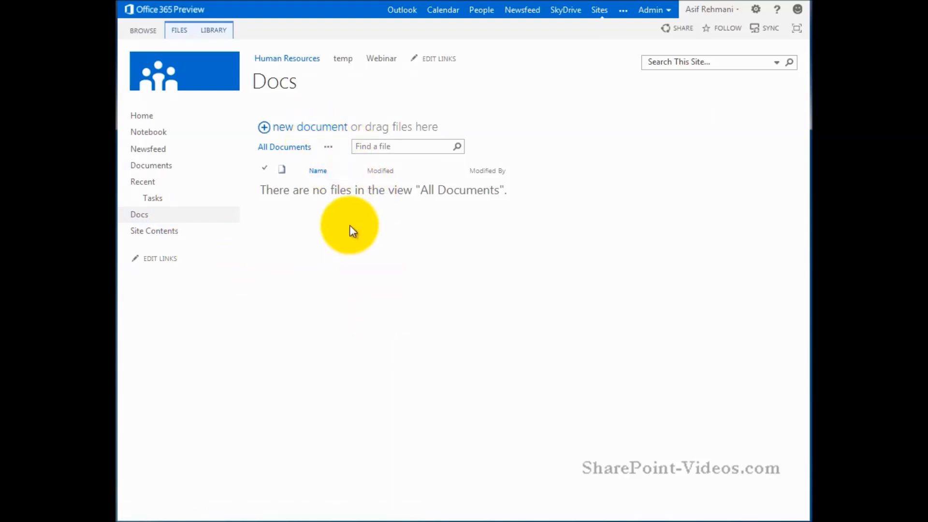
{"action": "mouse_move", "coordinate": [162, 168]}
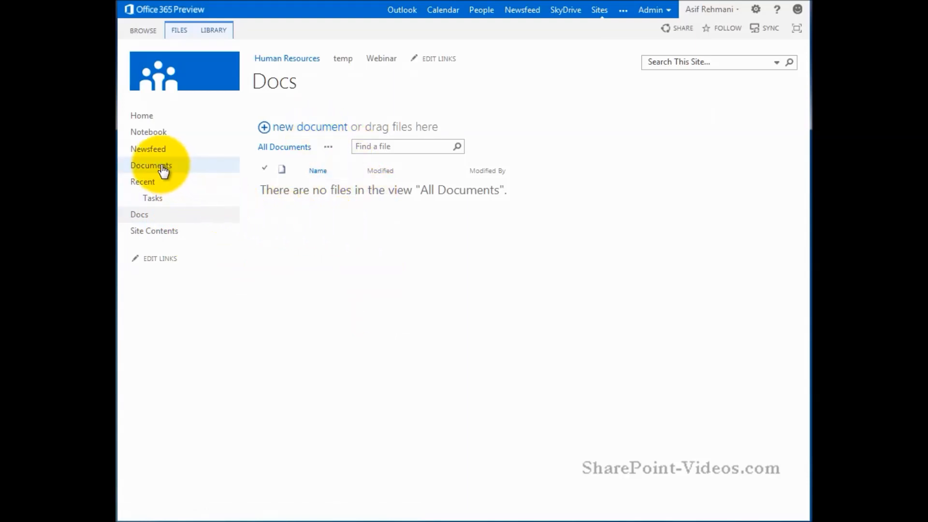
{"action": "left_click", "coordinate": [151, 166]}
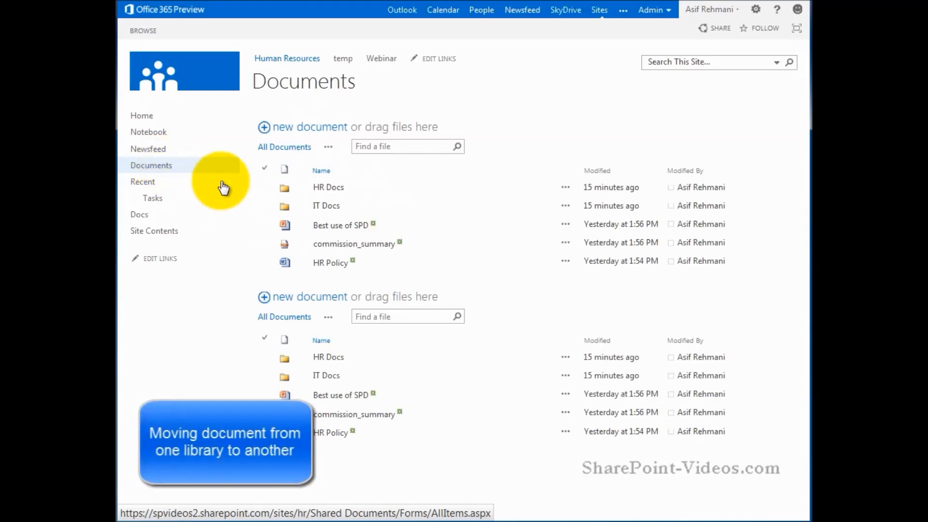
{"action": "left_click", "coordinate": [340, 225]}
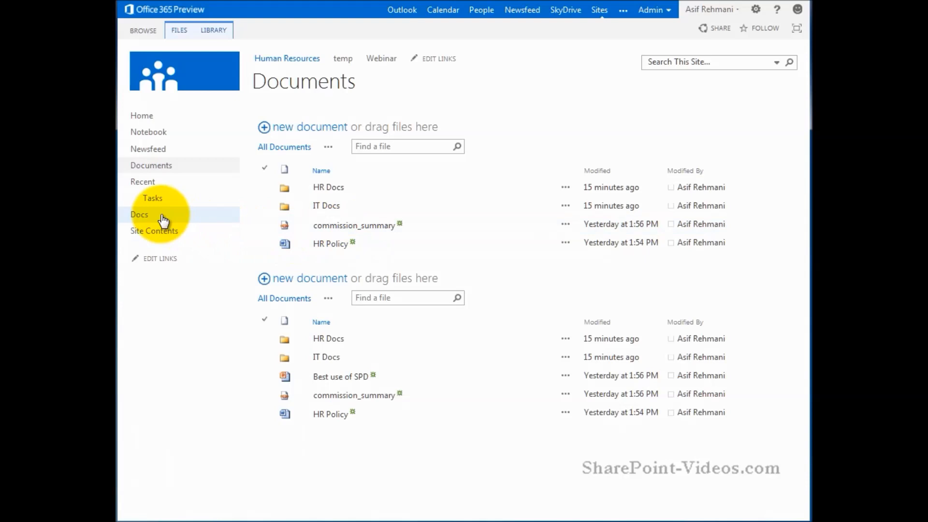
{"action": "left_click", "coordinate": [139, 215]}
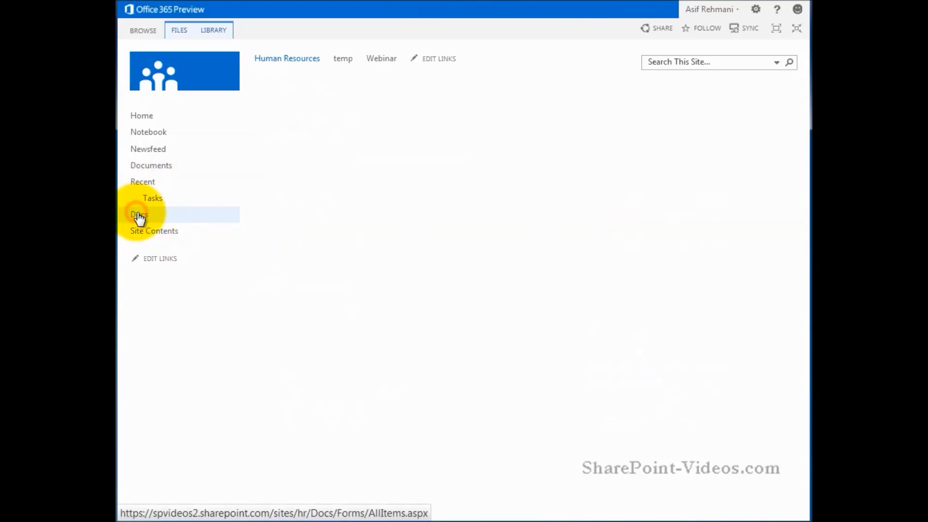
Confirm Best use of SPD is listed in the Docs library, then return to the Documents library.
{"action": "left_click", "coordinate": [138, 214]}
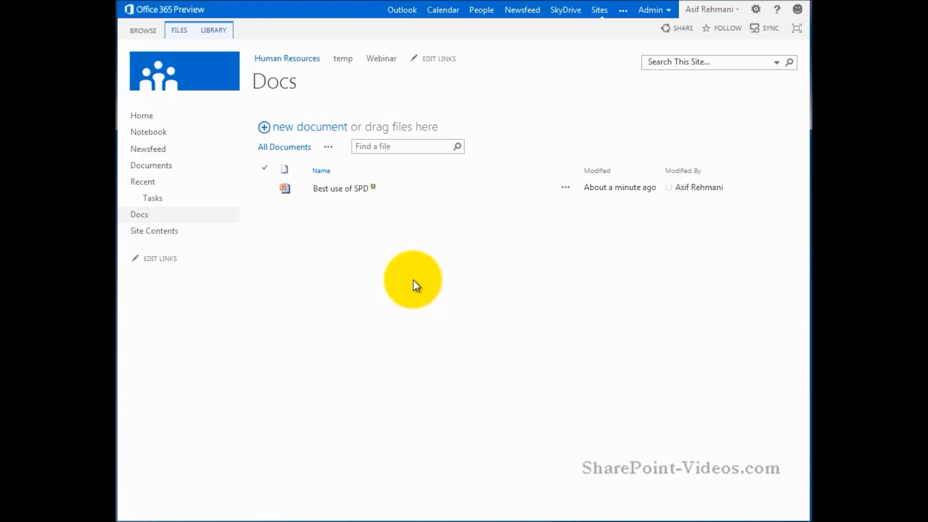
{"action": "mouse_move", "coordinate": [151, 166]}
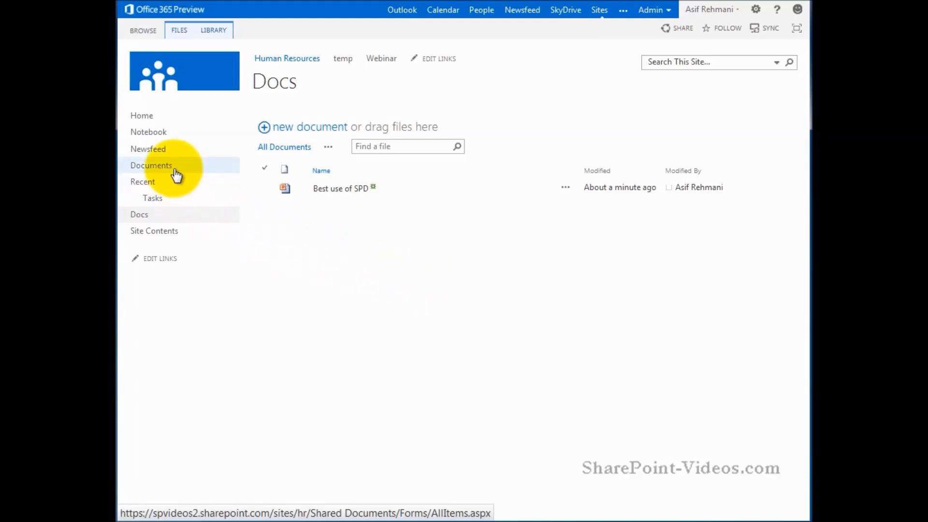
{"action": "left_click", "coordinate": [151, 165]}
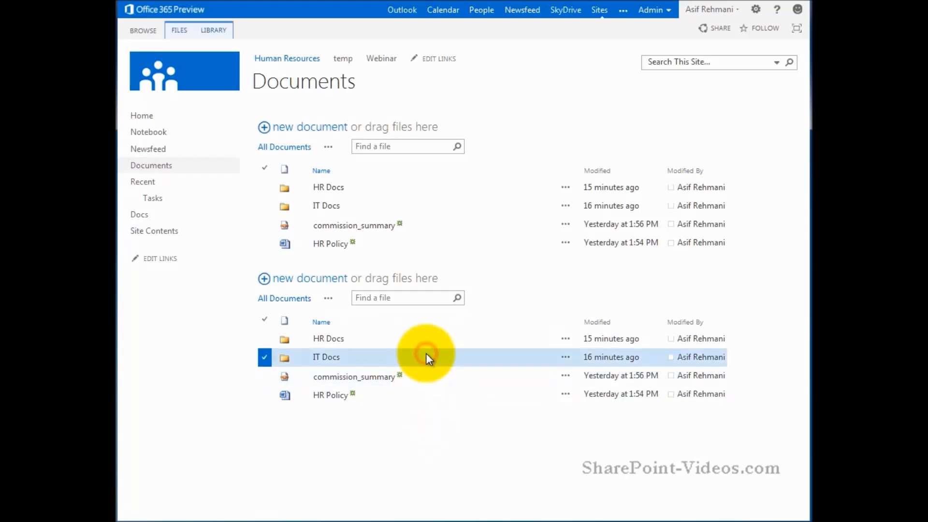
{"action": "mouse_move", "coordinate": [402, 365]}
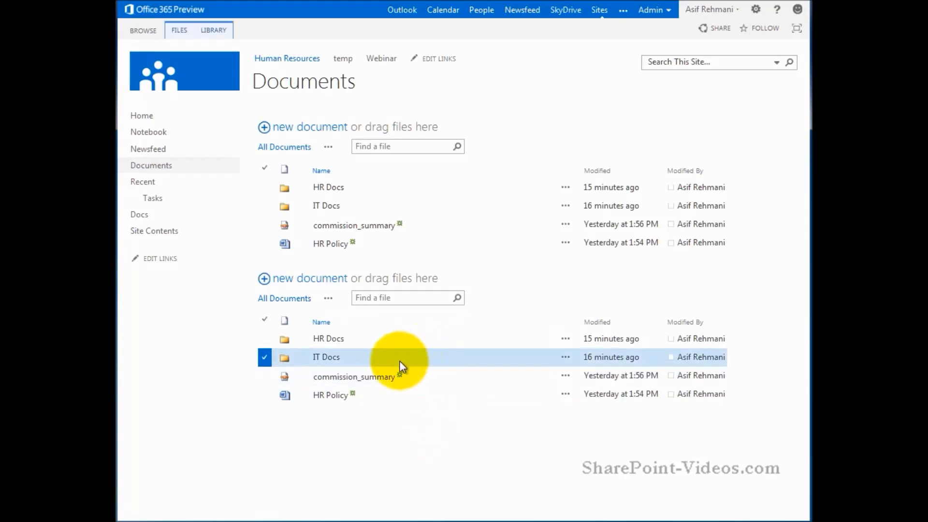
{"action": "mouse_move", "coordinate": [326, 357]}
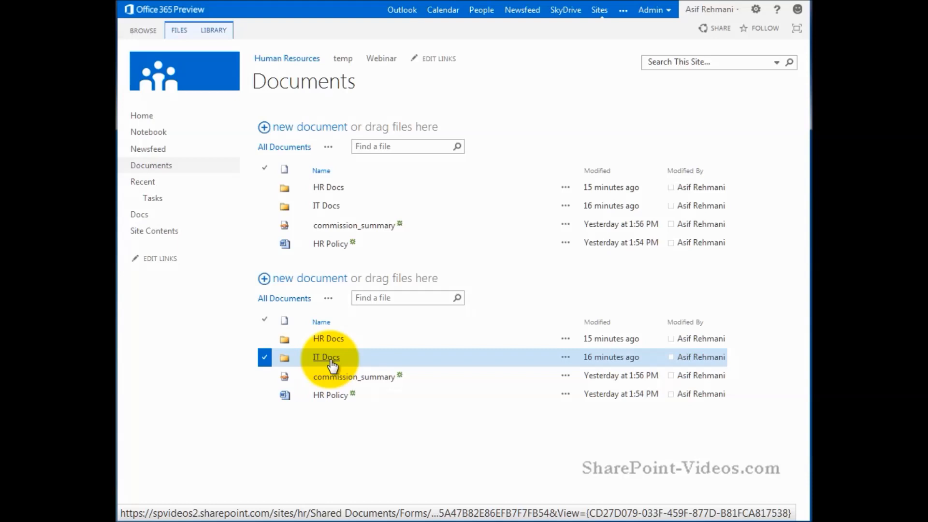
{"action": "mouse_move", "coordinate": [374, 357]}
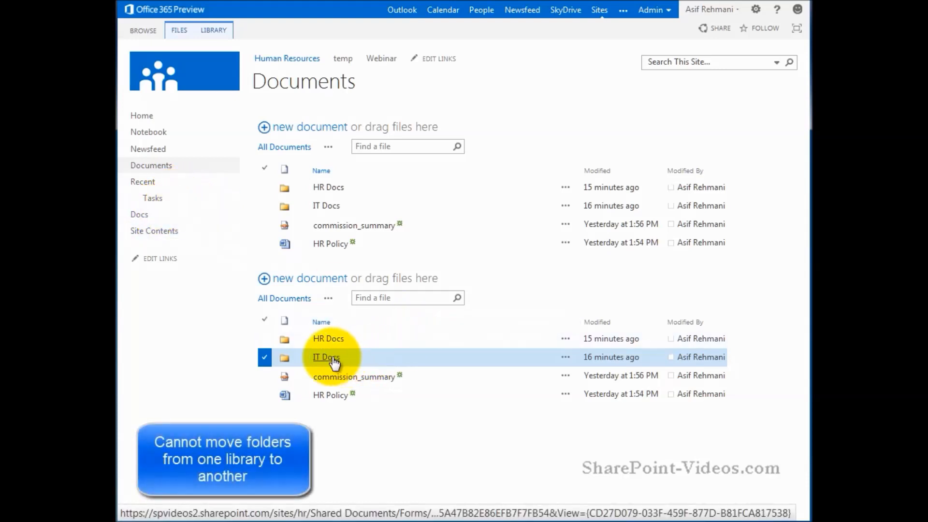
{"action": "mouse_move", "coordinate": [376, 465]}
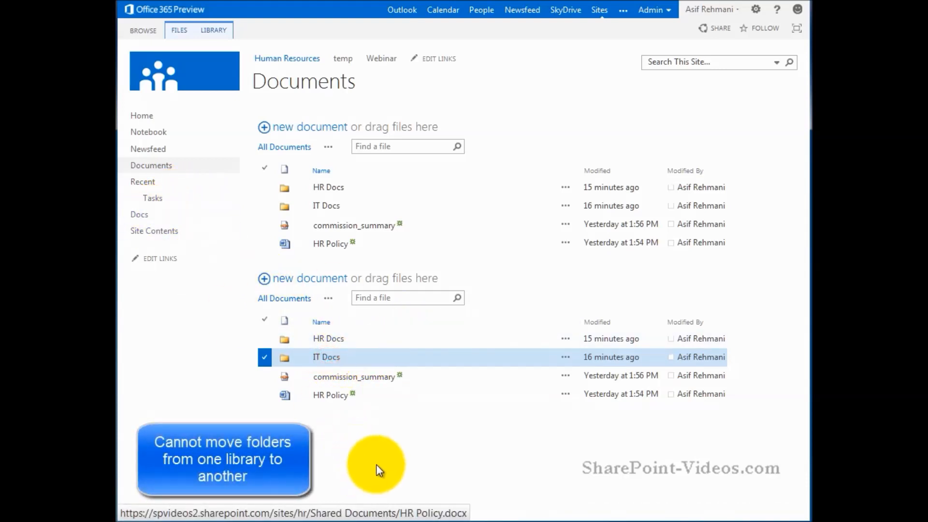
{"action": "left_click", "coordinate": [376, 462]}
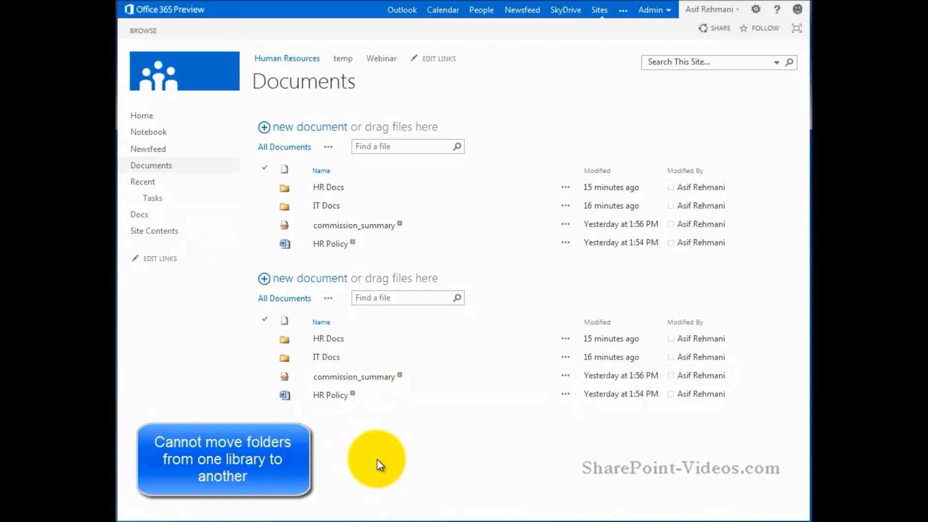